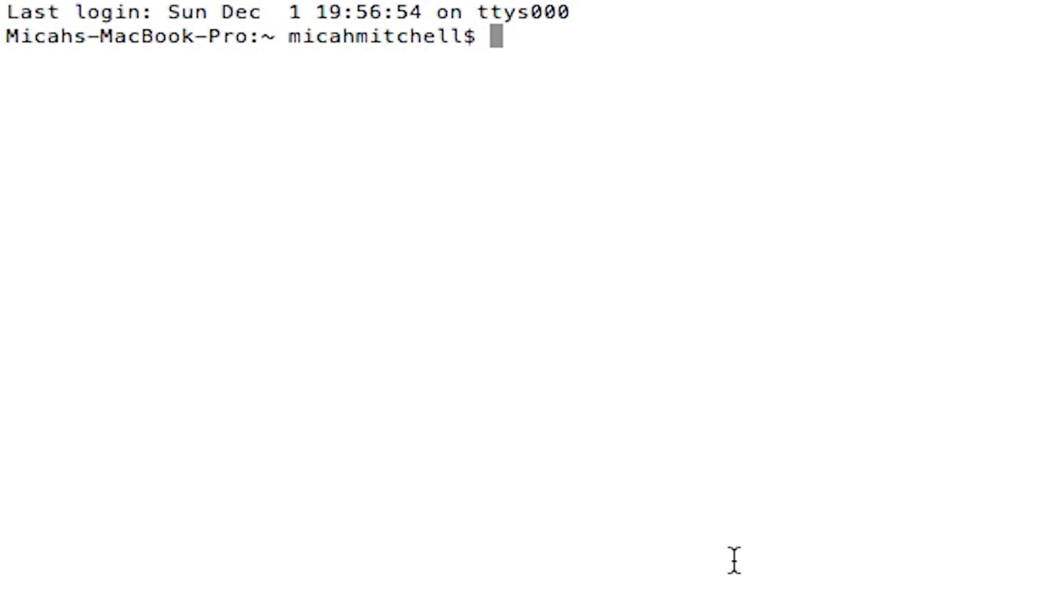
Step: Log into the server over SSH and enter the php -i | grep 'Configuration File' command
type("ssh")
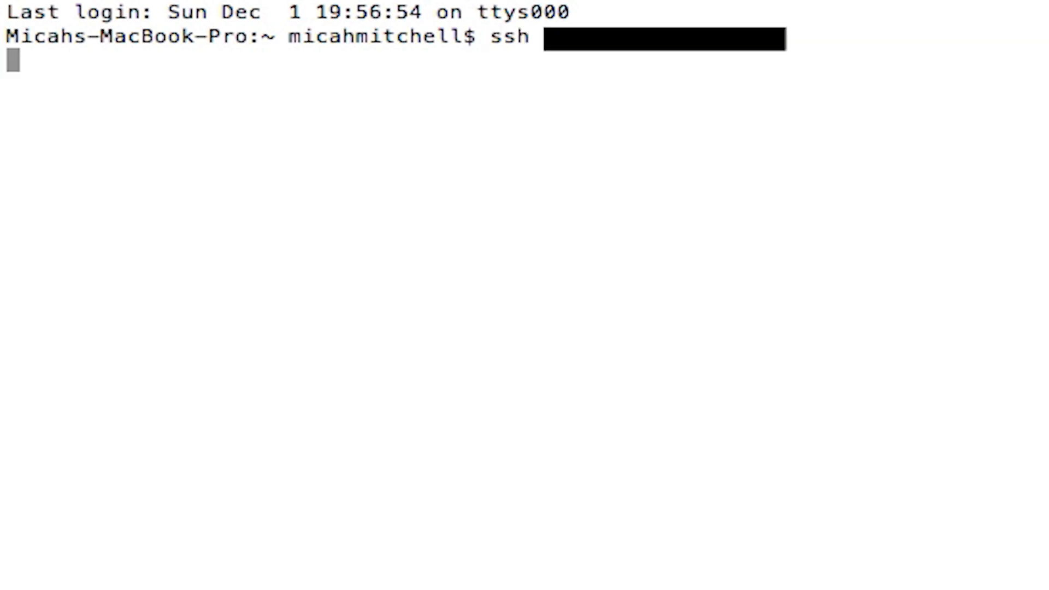
key("Return")
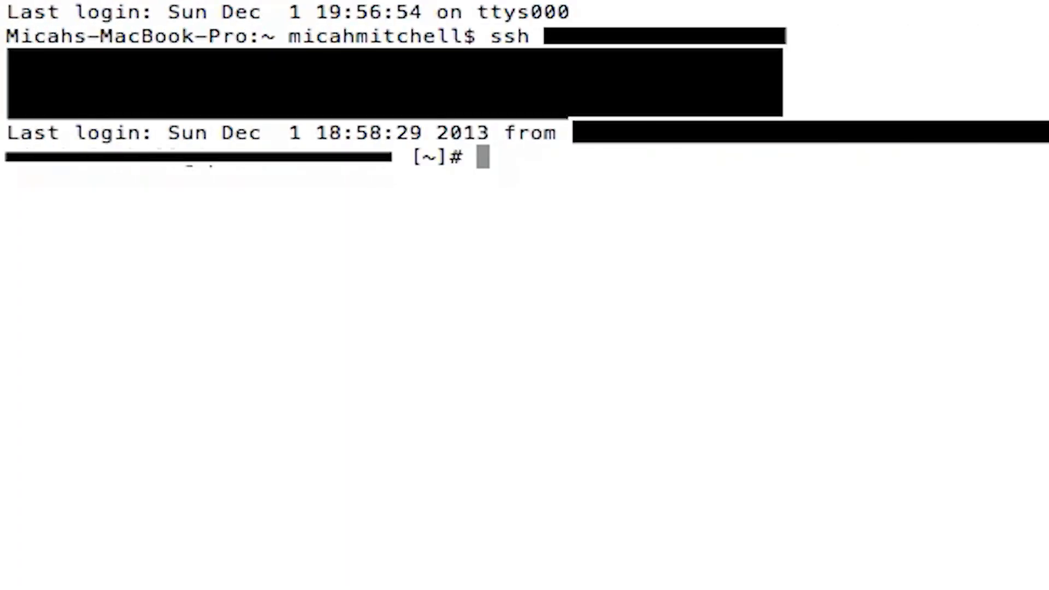
type("php -i | grep 'Configuration File'")
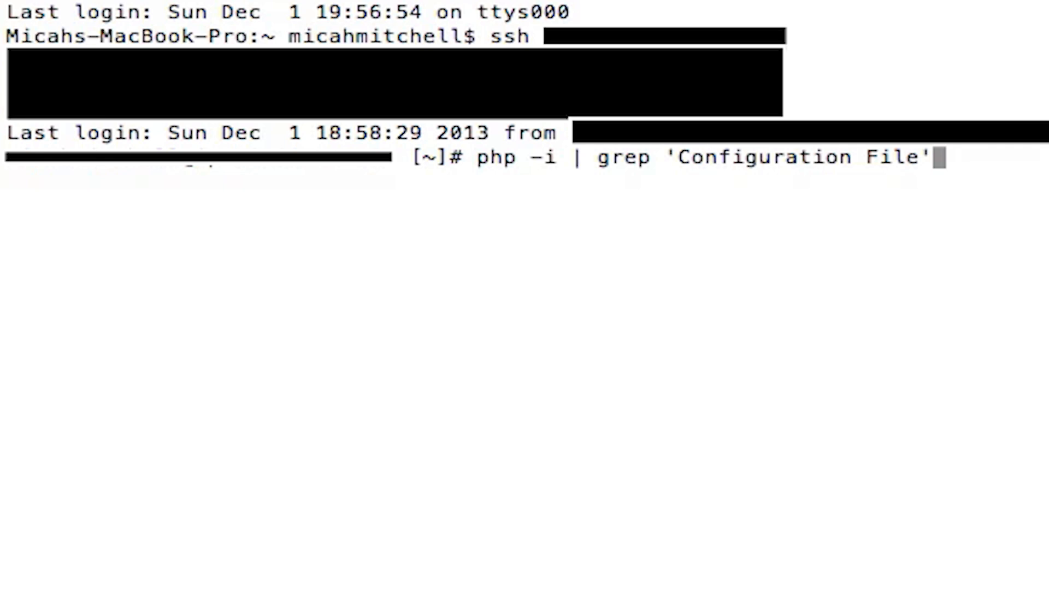
Step: Run the PHP lookup, which reports /usr/local/lib/php.ini as the loaded configuration file
key("Return")
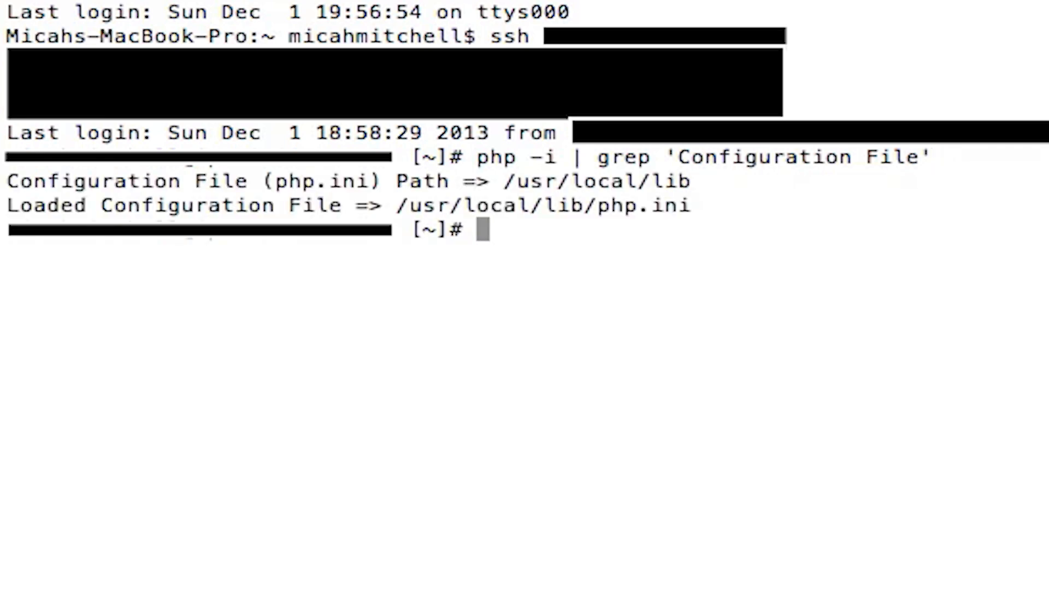
mouse_move(365, 184)
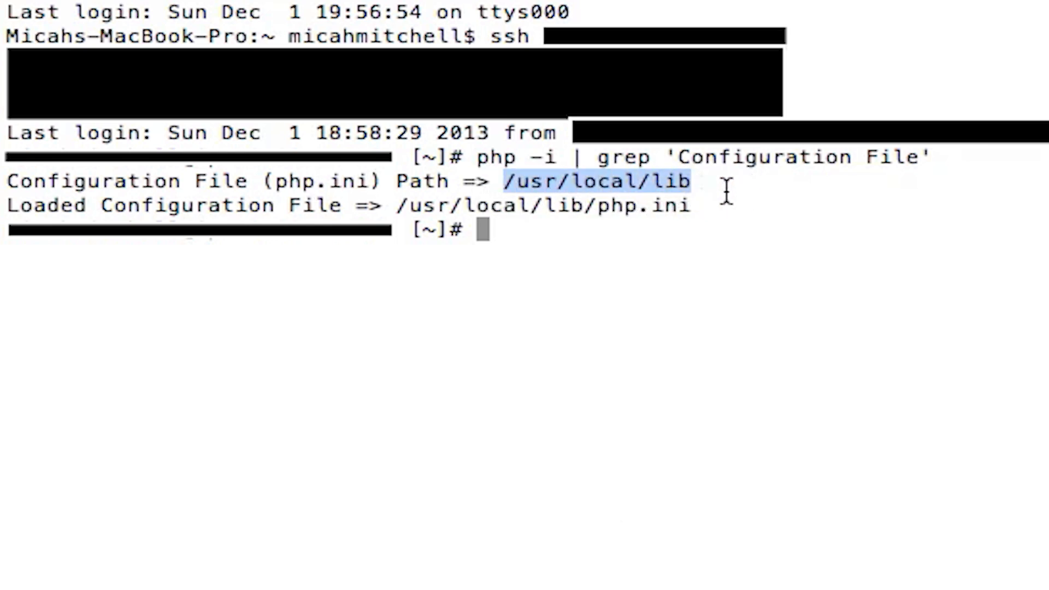
mouse_move(539, 283)
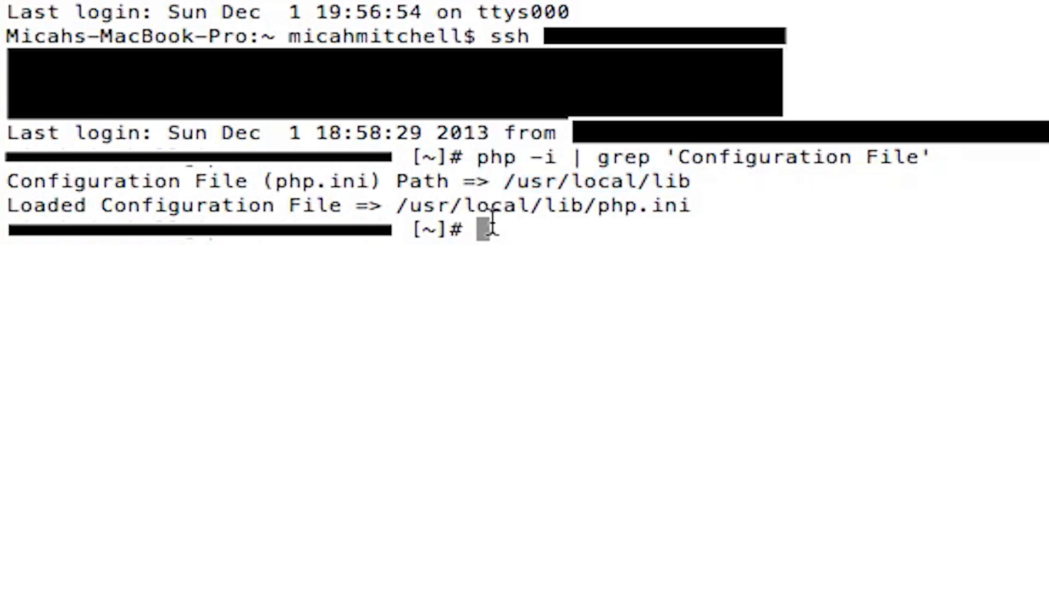
Step: Change the server's working directory to /usr/local/lib
type("cd")
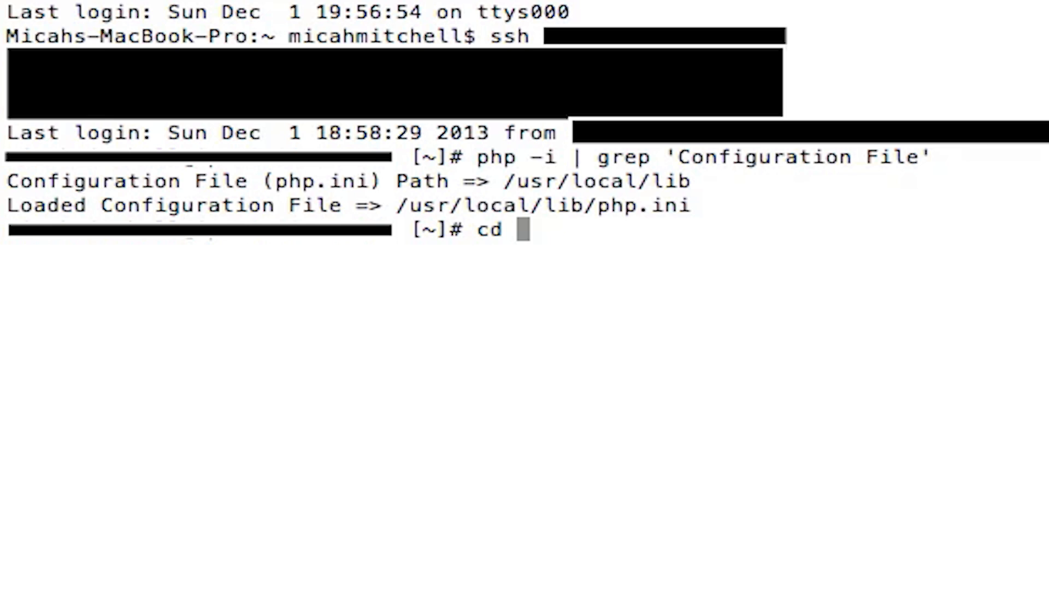
type("/usr/local/lib")
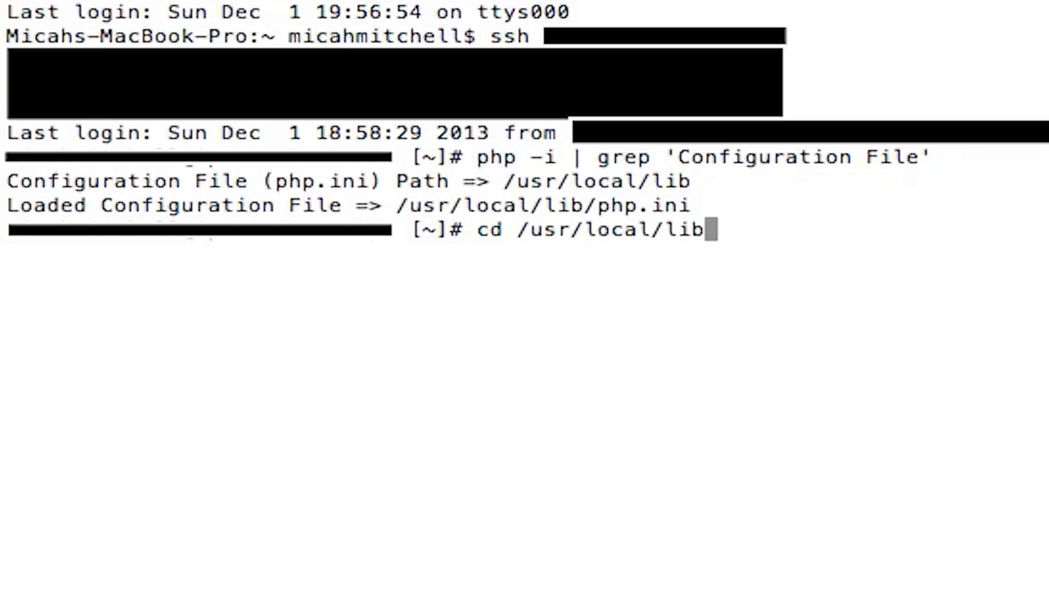
key("Return")
type("ls")
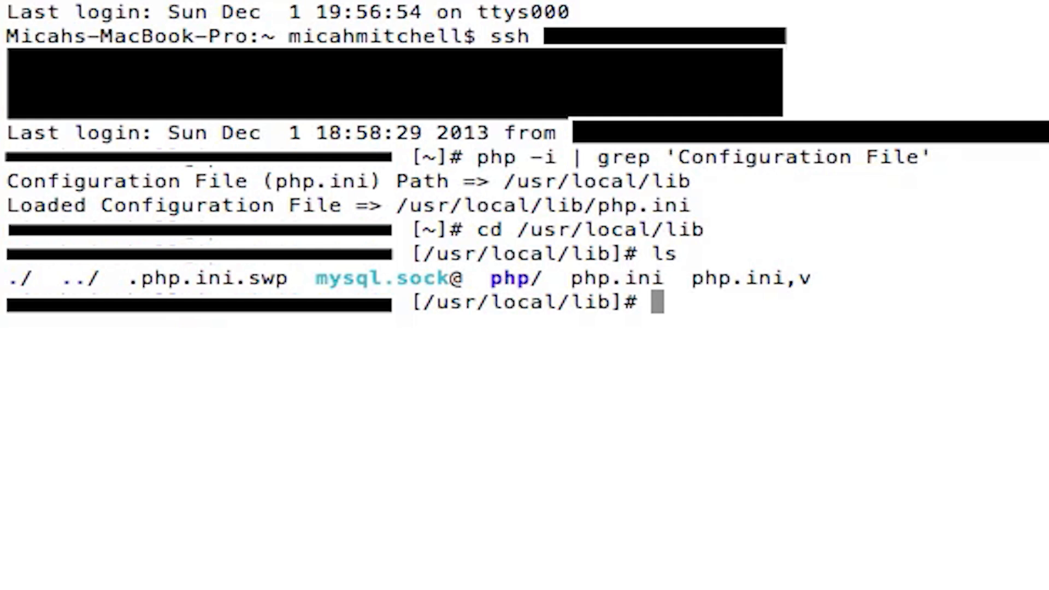
type("pico")
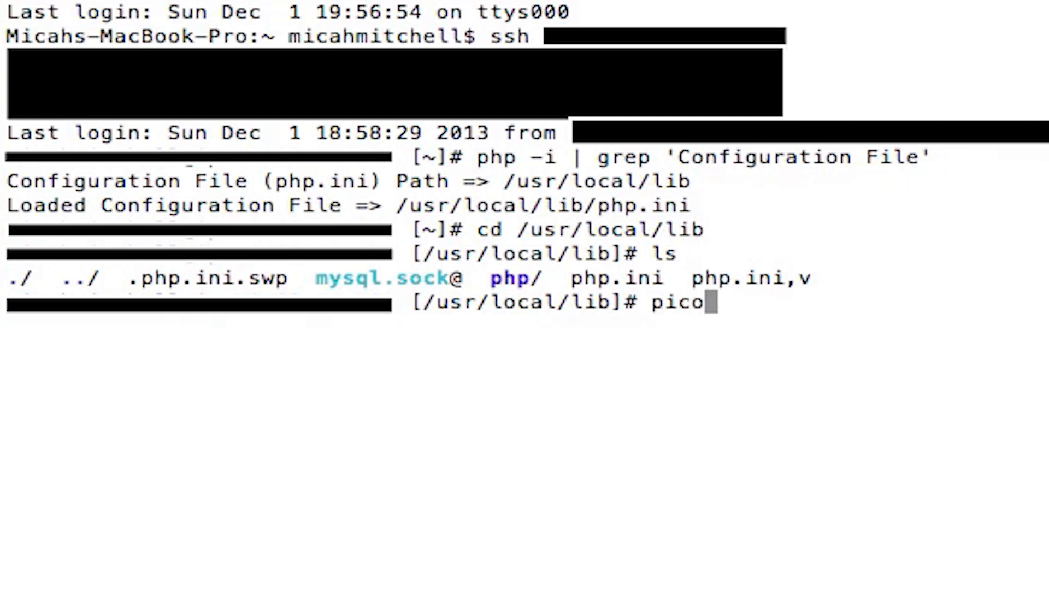
type("php.i")
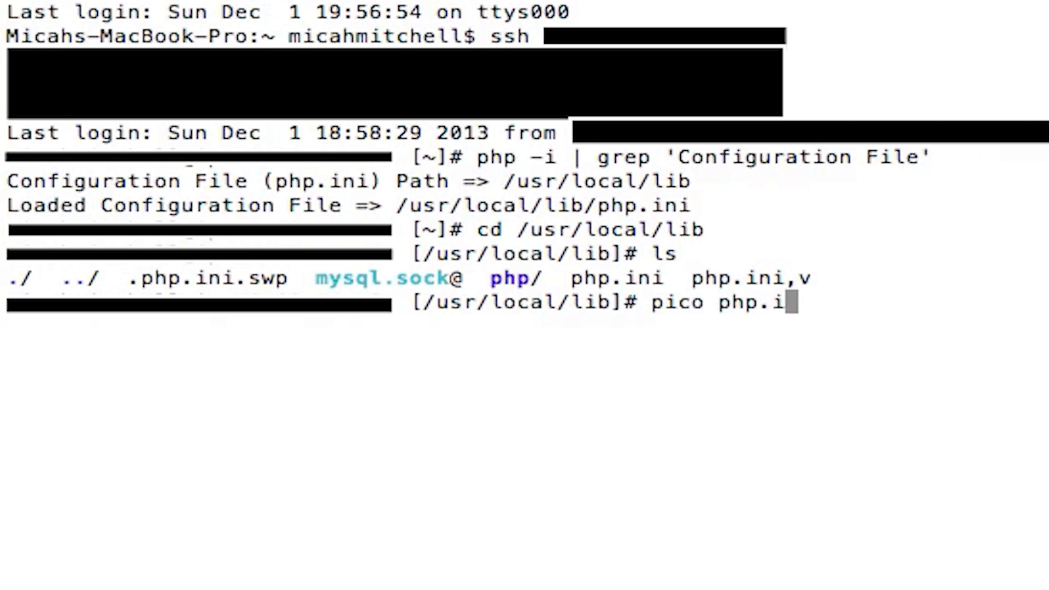
key("Return")
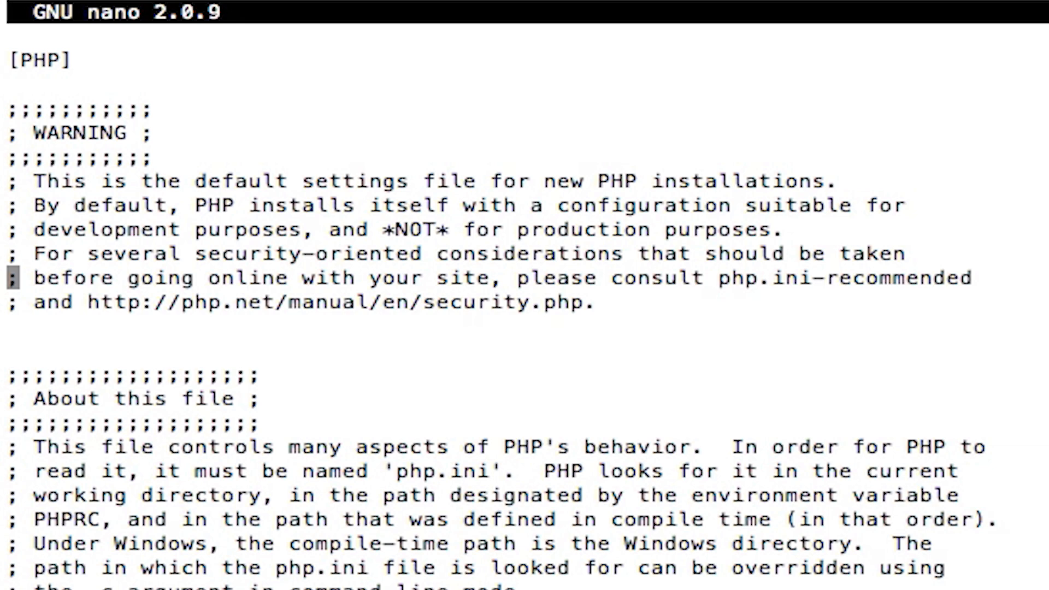
key("ctrl+x")
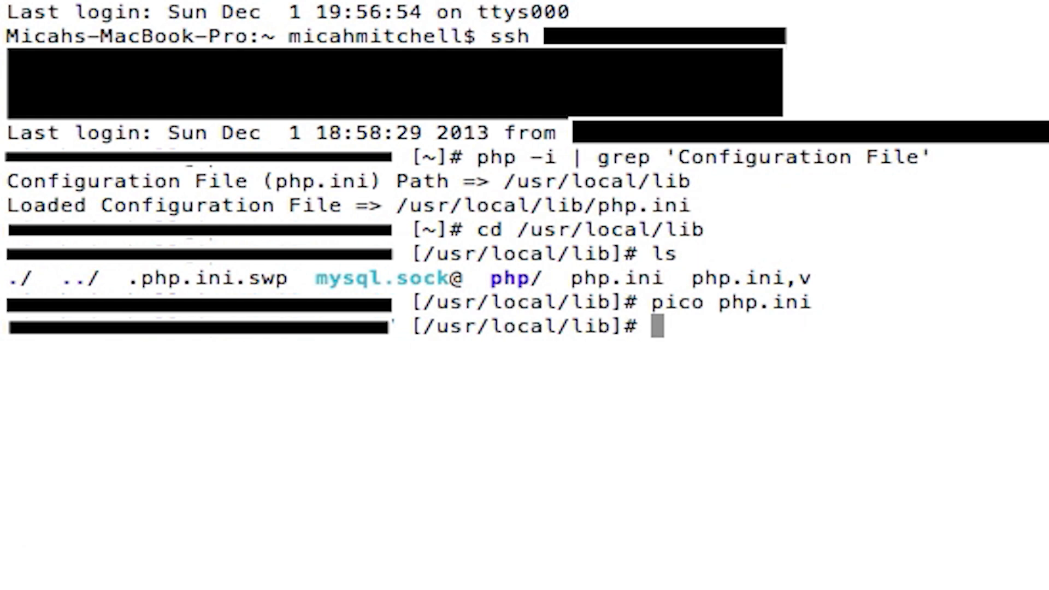
Step: Log out of the remote server, returning to the local Mac shell prompt
type("log")
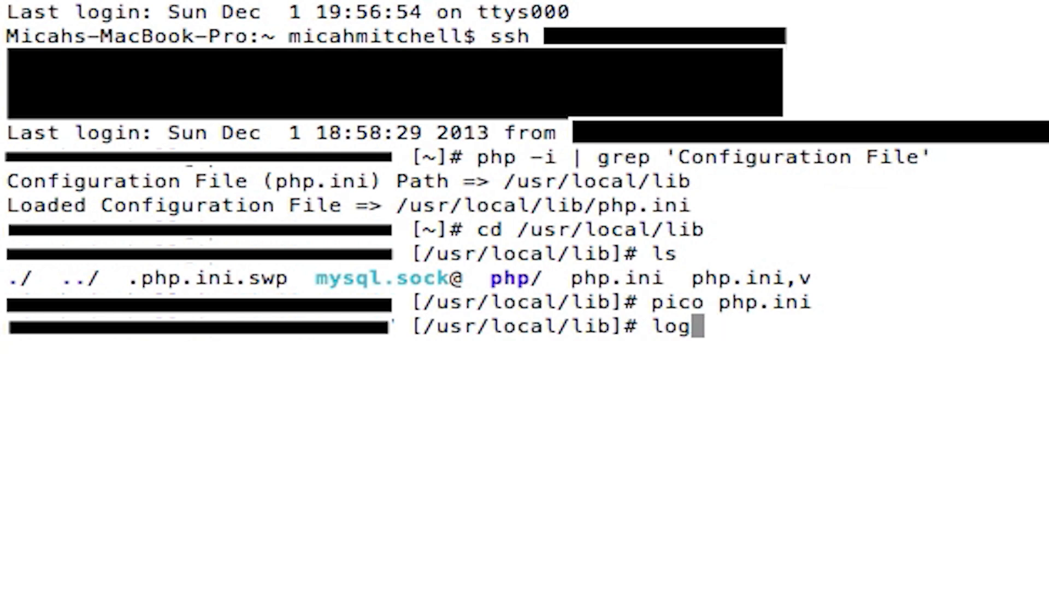
key("Return")
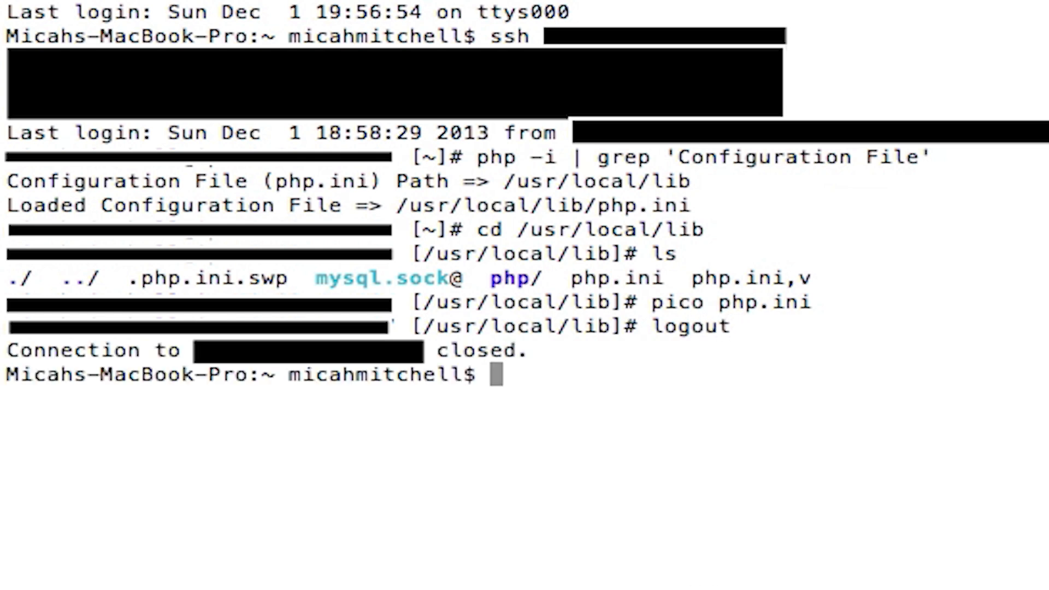